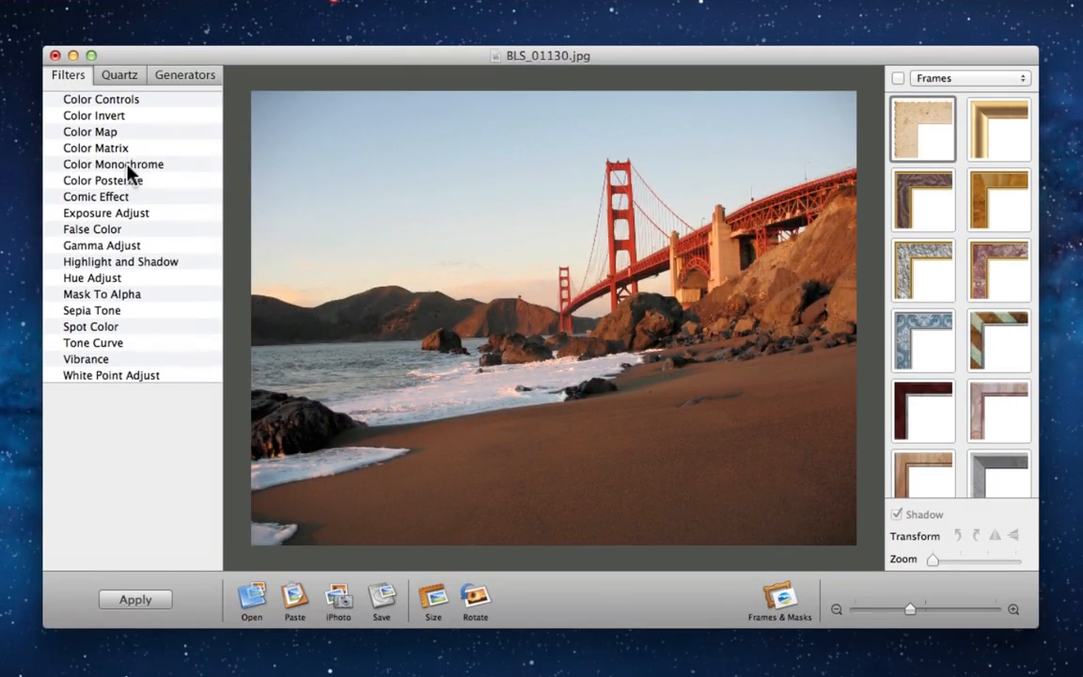
Preview False Color, Gamma Adjust and Depth of Field on the bridge photo, ending with Maximum Component
click(91, 228)
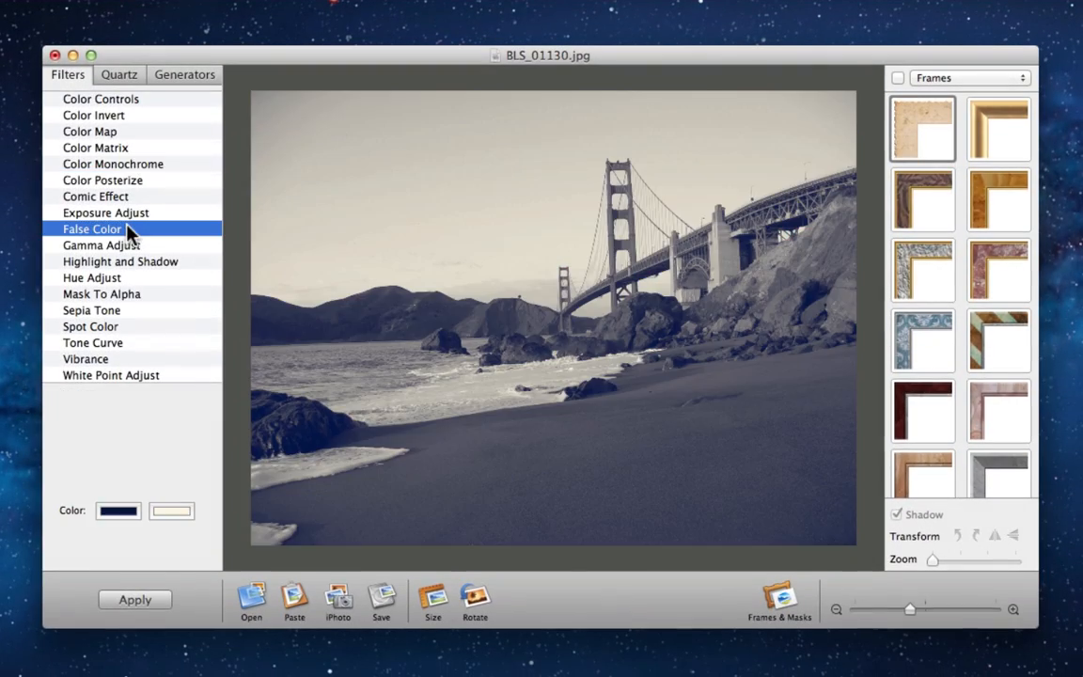
click(101, 146)
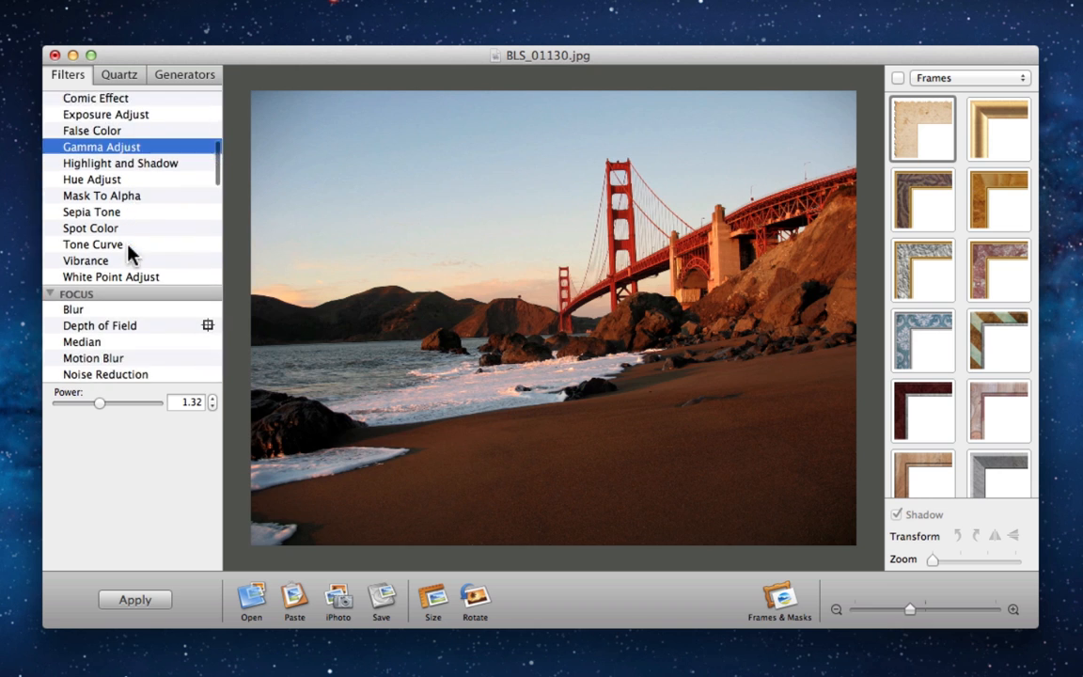
click(99, 172)
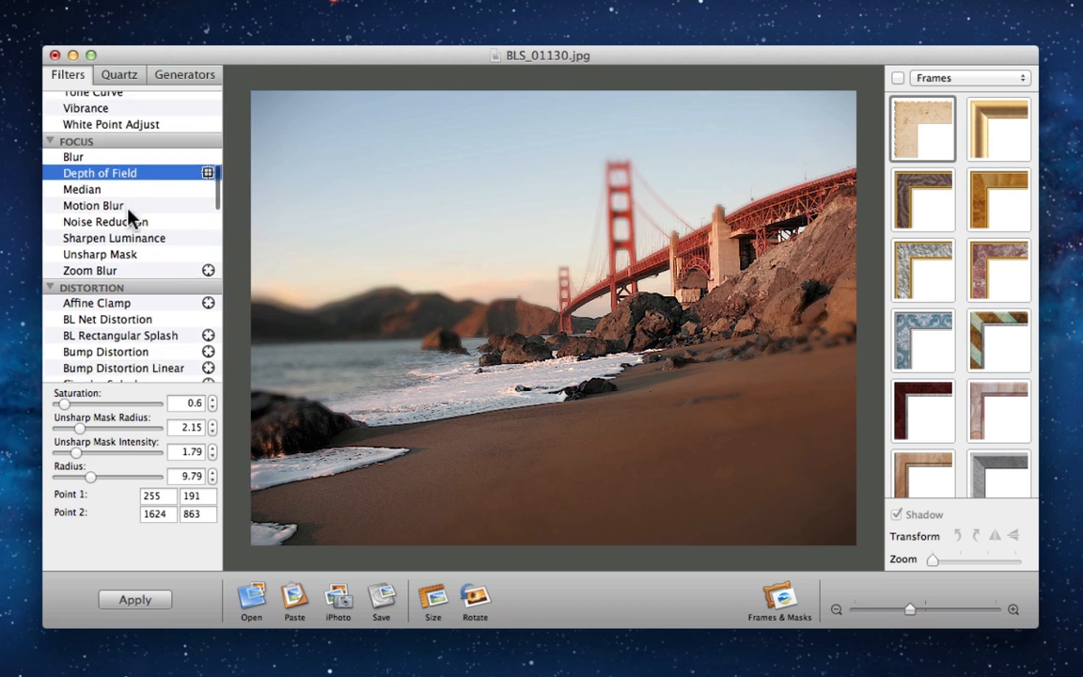
click(106, 261)
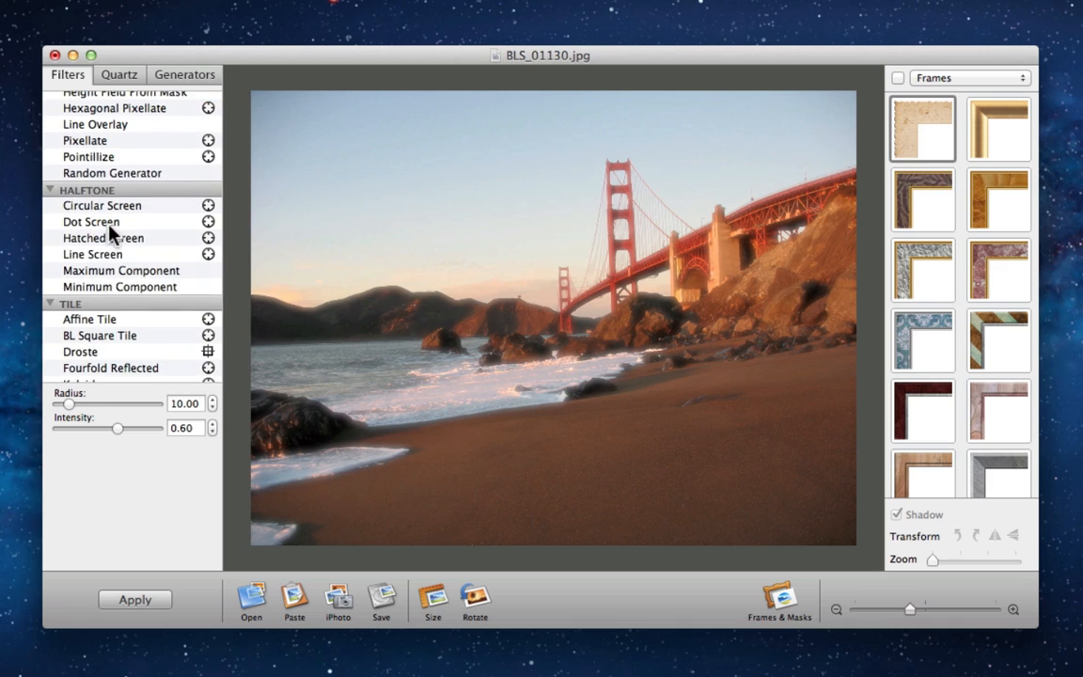
click(120, 271)
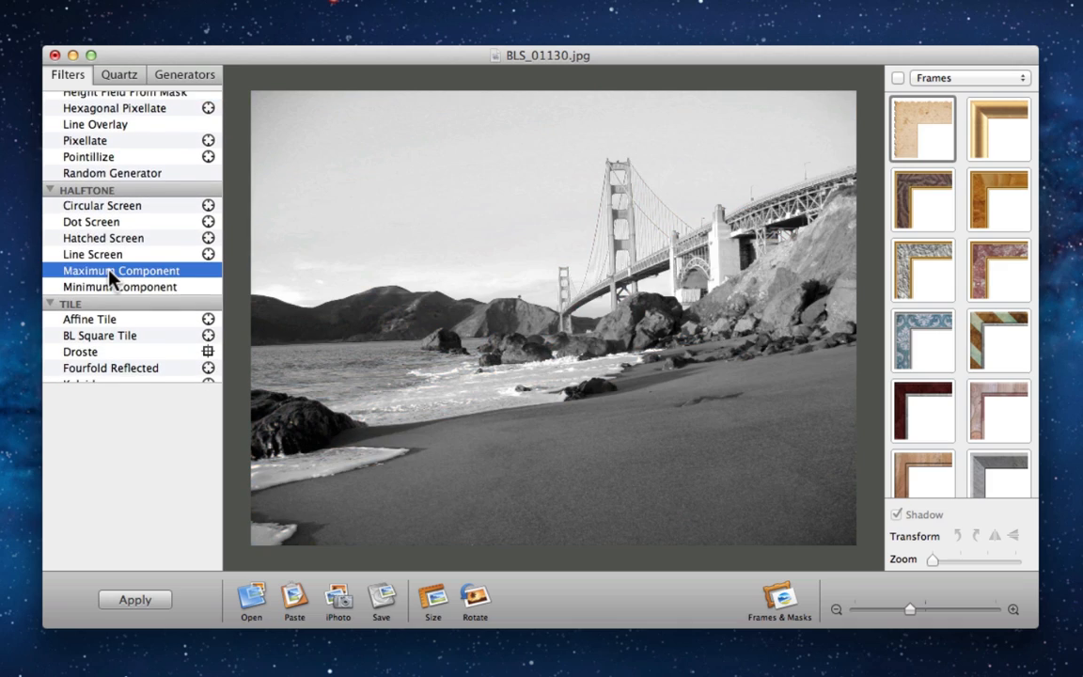
Apply Line Overlay to the iguana photo and pick a different overlay color shade
click(118, 89)
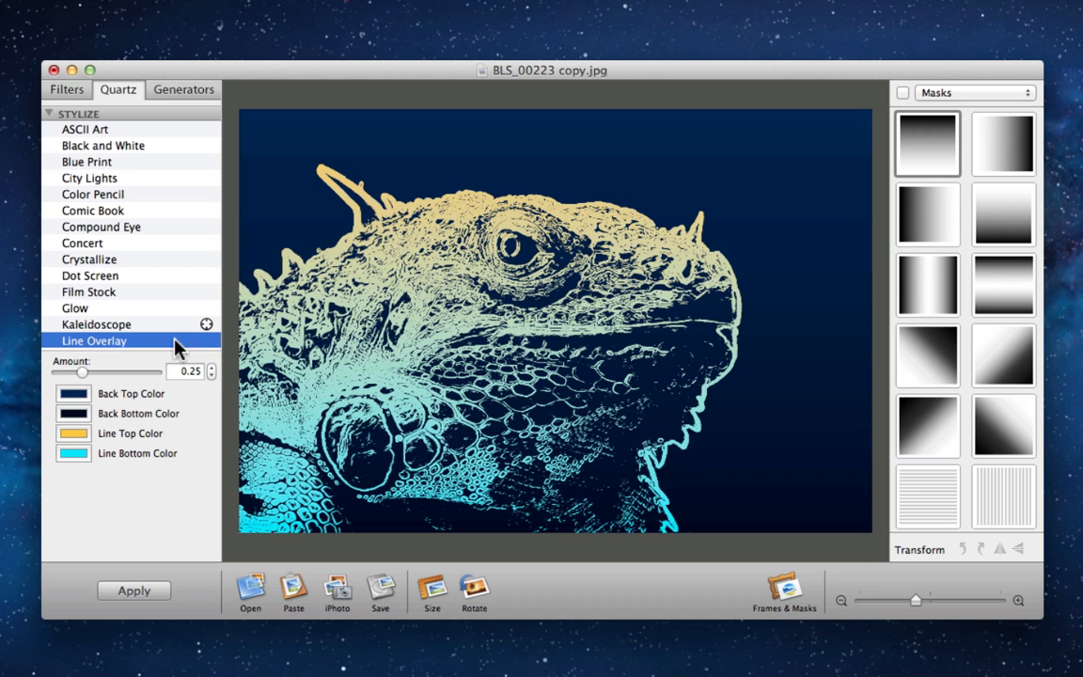
click(72, 453)
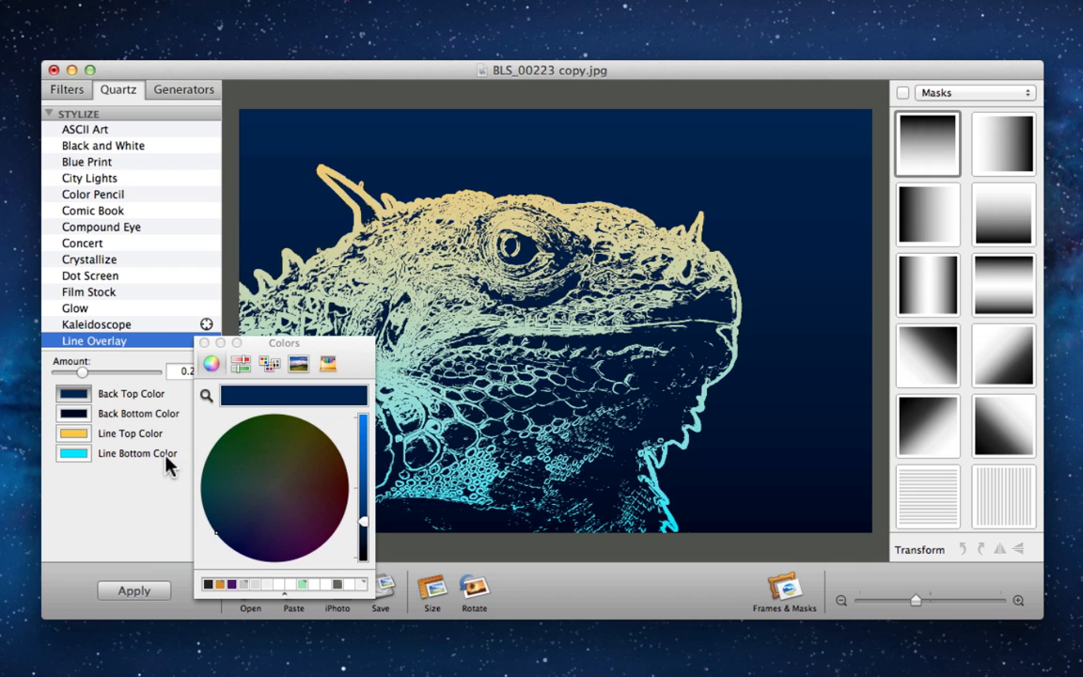
drag(362, 423, 362, 515)
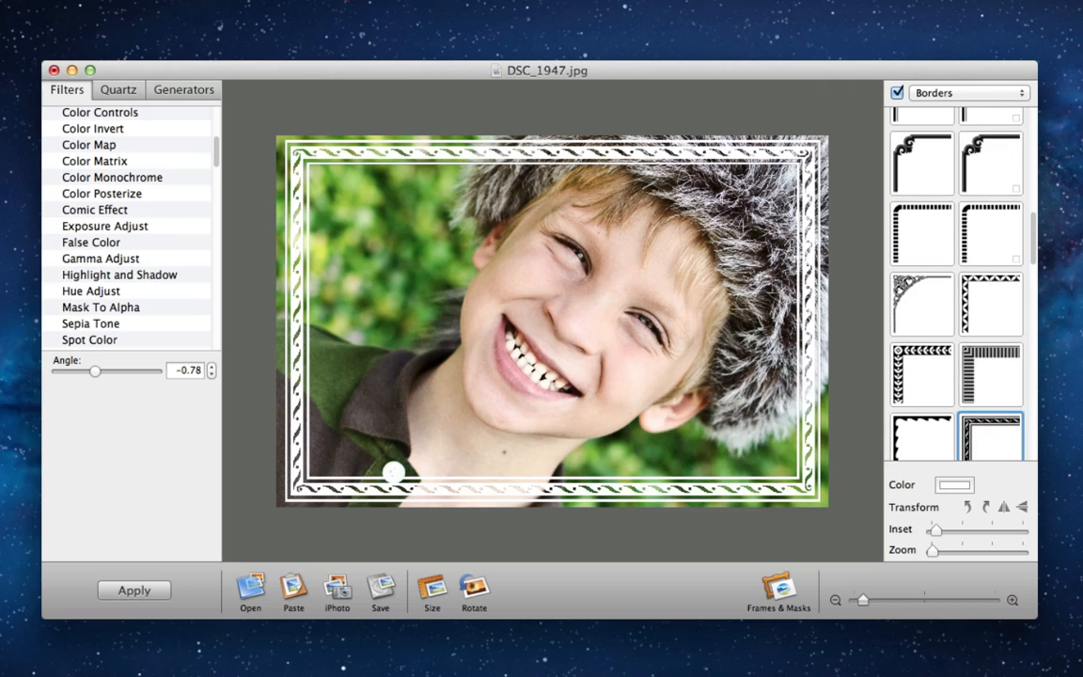
Try dashed rounded and notched double-line borders on the boy photo, then a wavy border mask
click(921, 233)
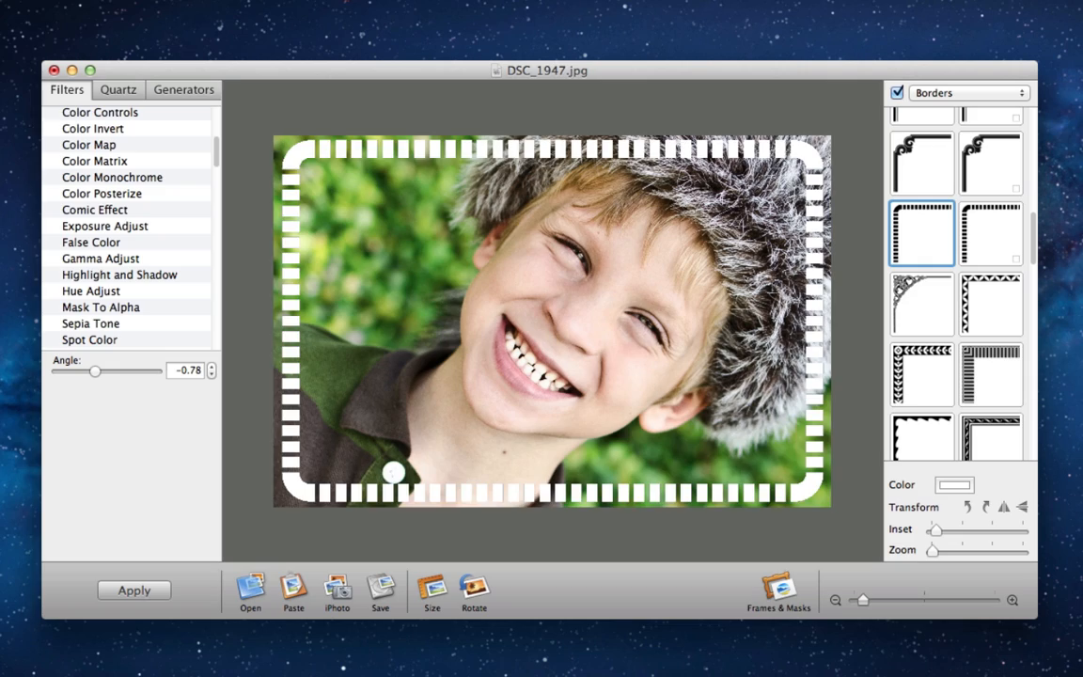
click(989, 308)
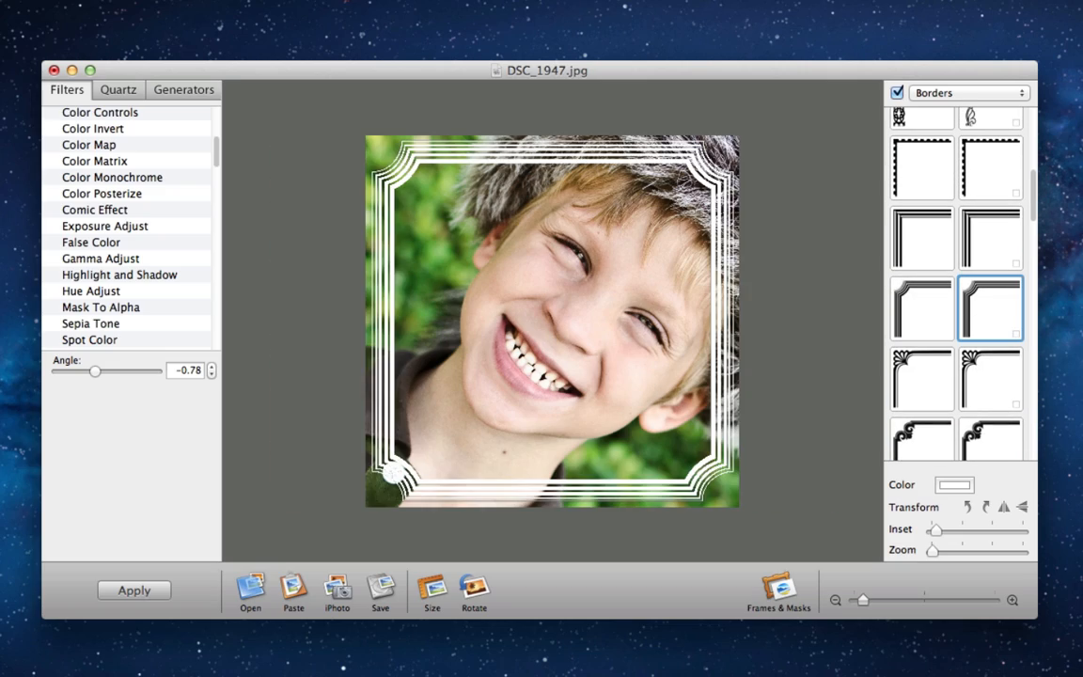
click(968, 92)
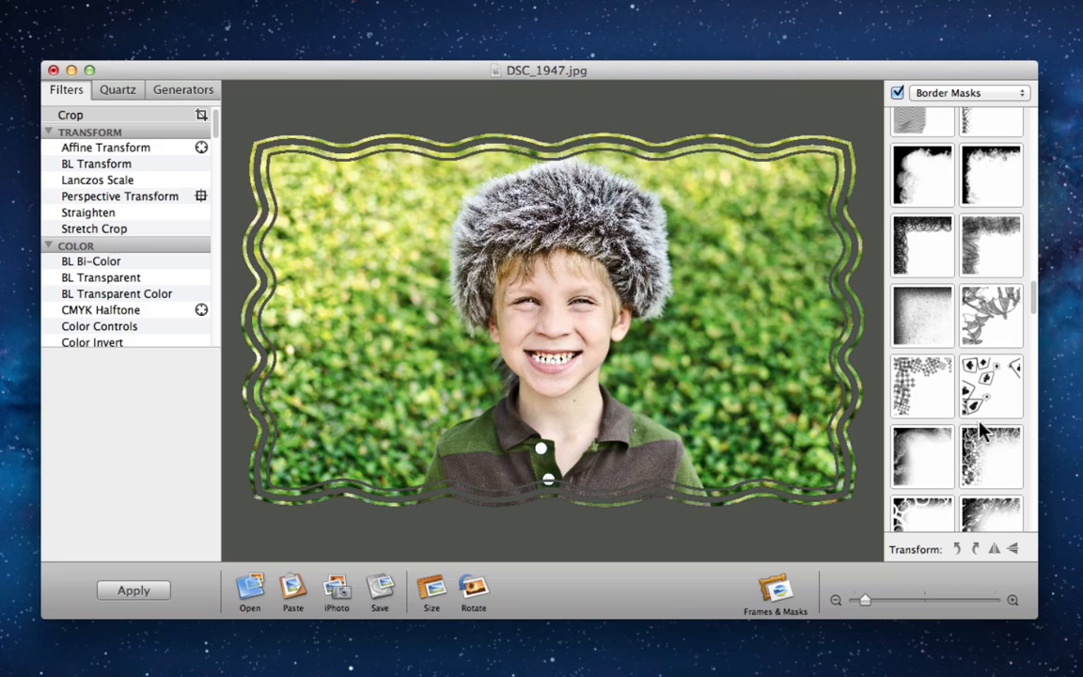
click(921, 456)
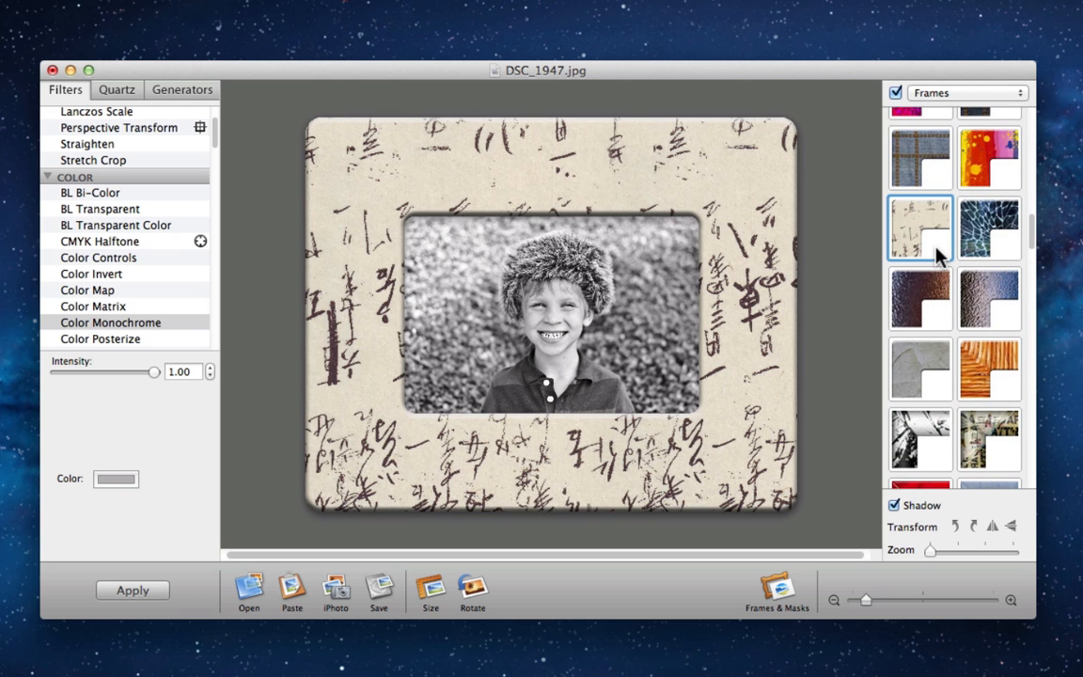
Frame the photo in rainbow paint splatter without shadow, and email it: 'Check out this great picture of Caden!'
click(989, 158)
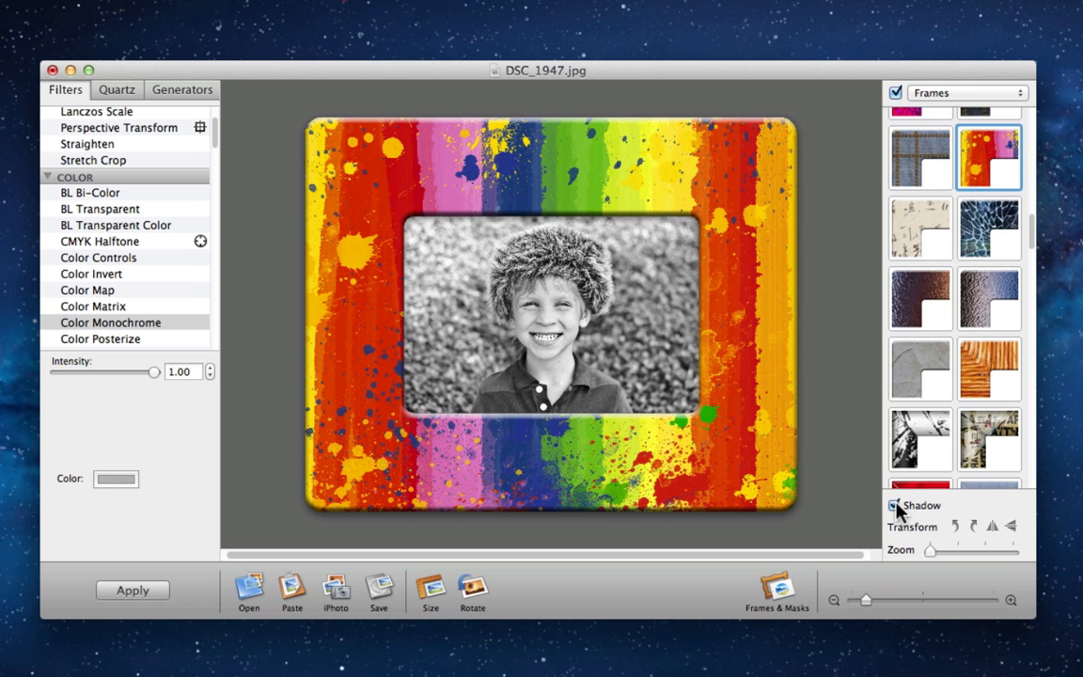
click(894, 505)
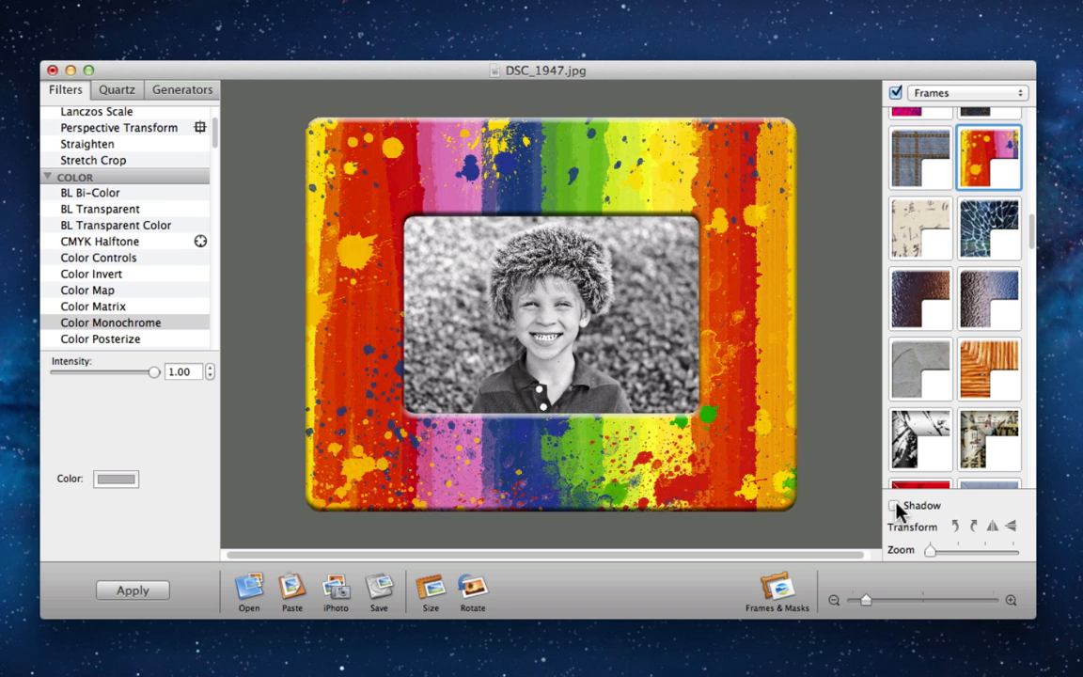
click(894, 506)
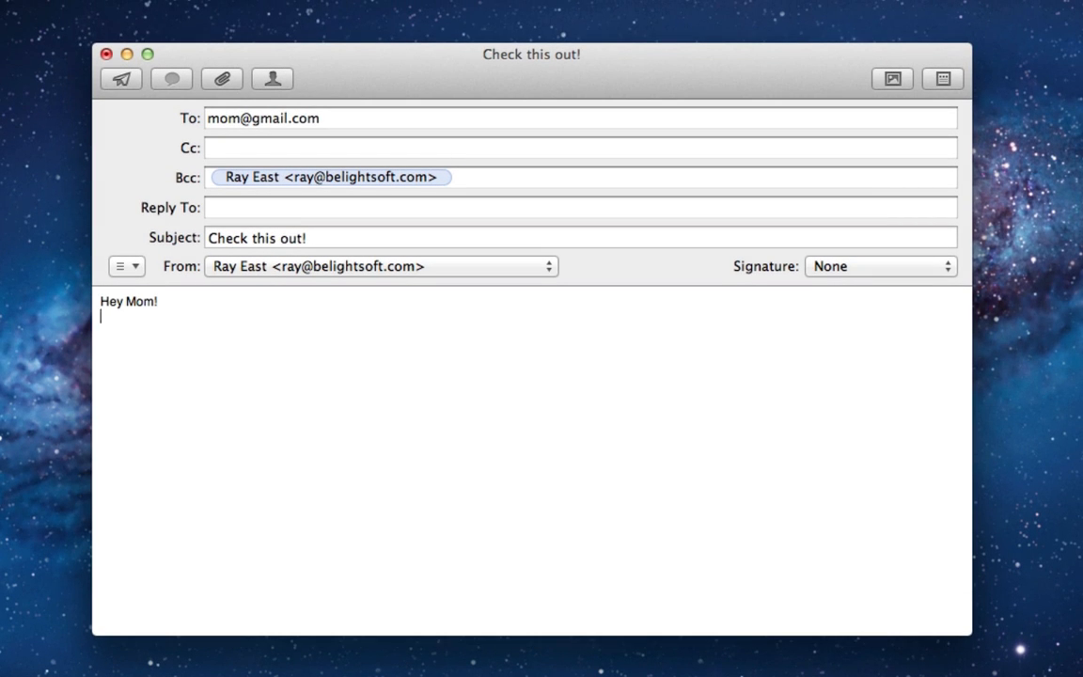
text(Check out this great picture of Caden!)
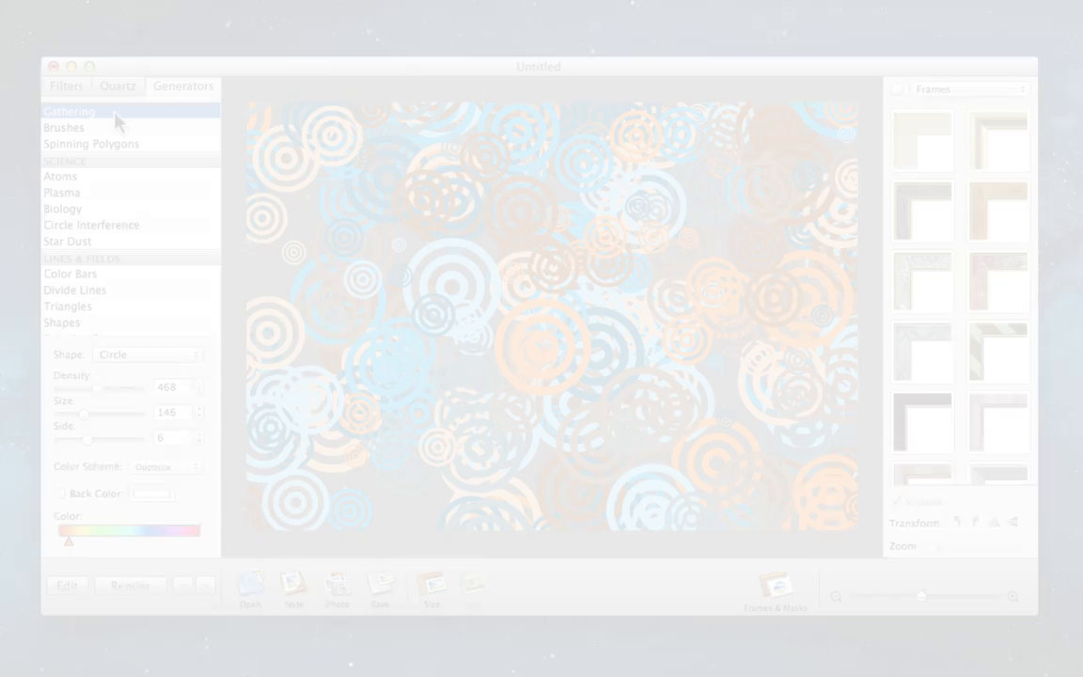
Generate blue brush strokes, red-to-green spinning polygons, and pastel Divide Lines patterns
click(63, 126)
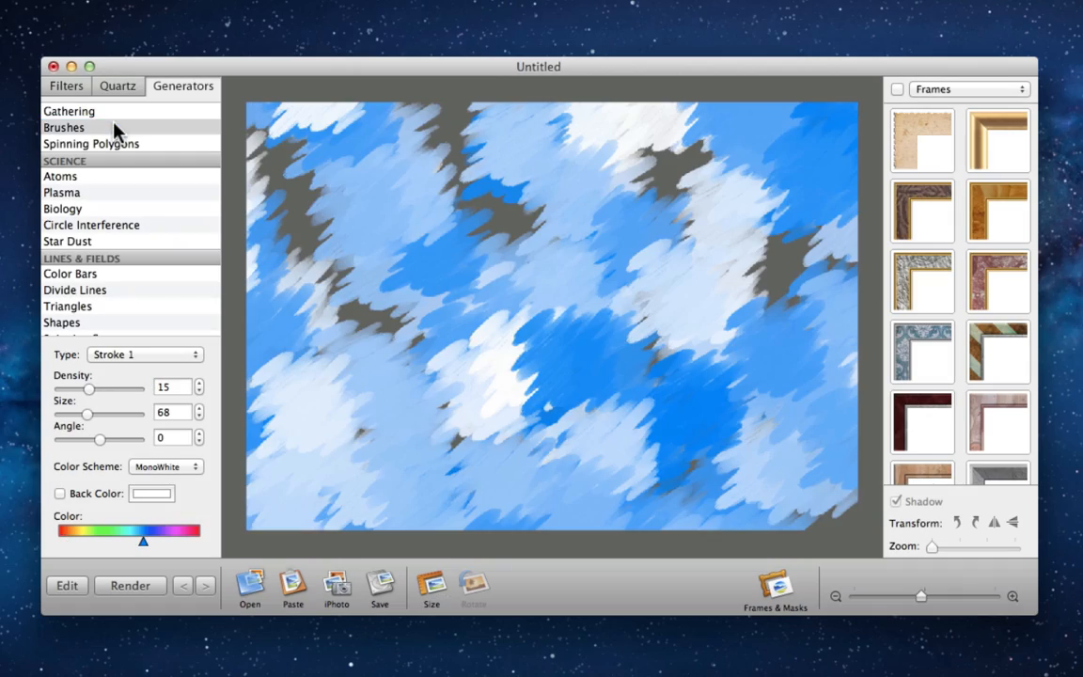
click(91, 143)
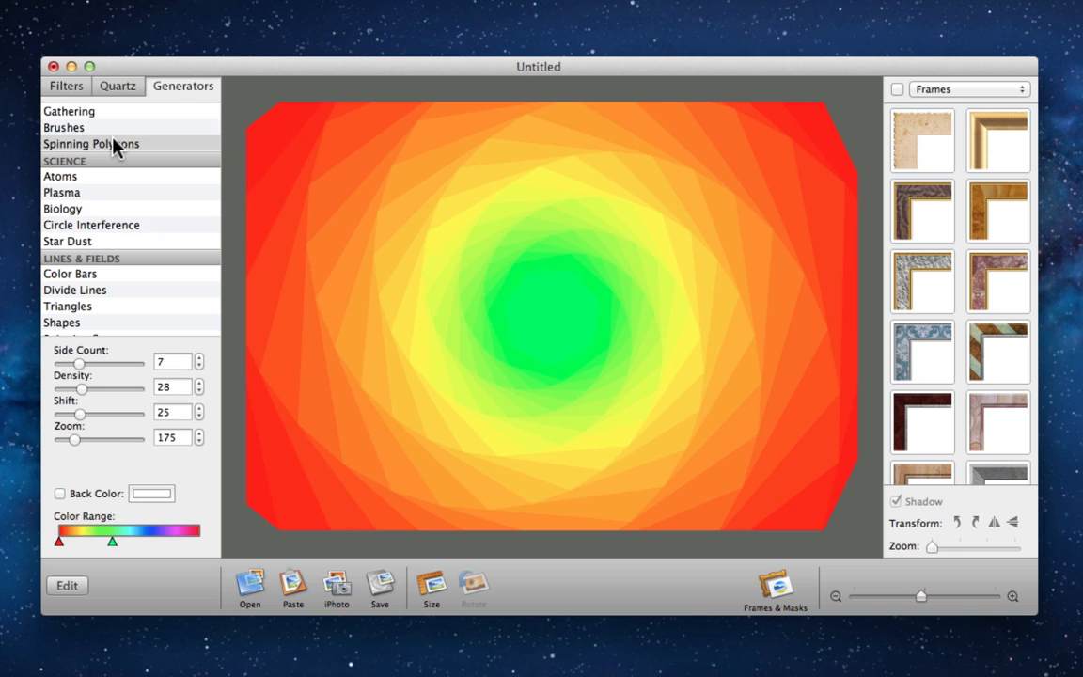
click(74, 289)
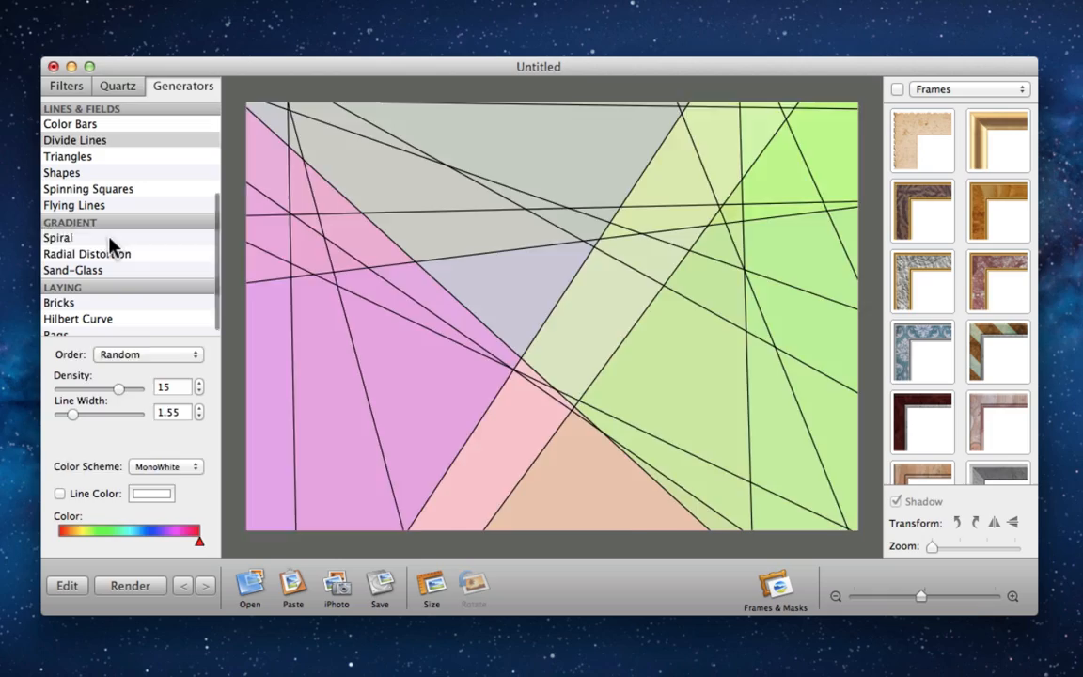
click(57, 237)
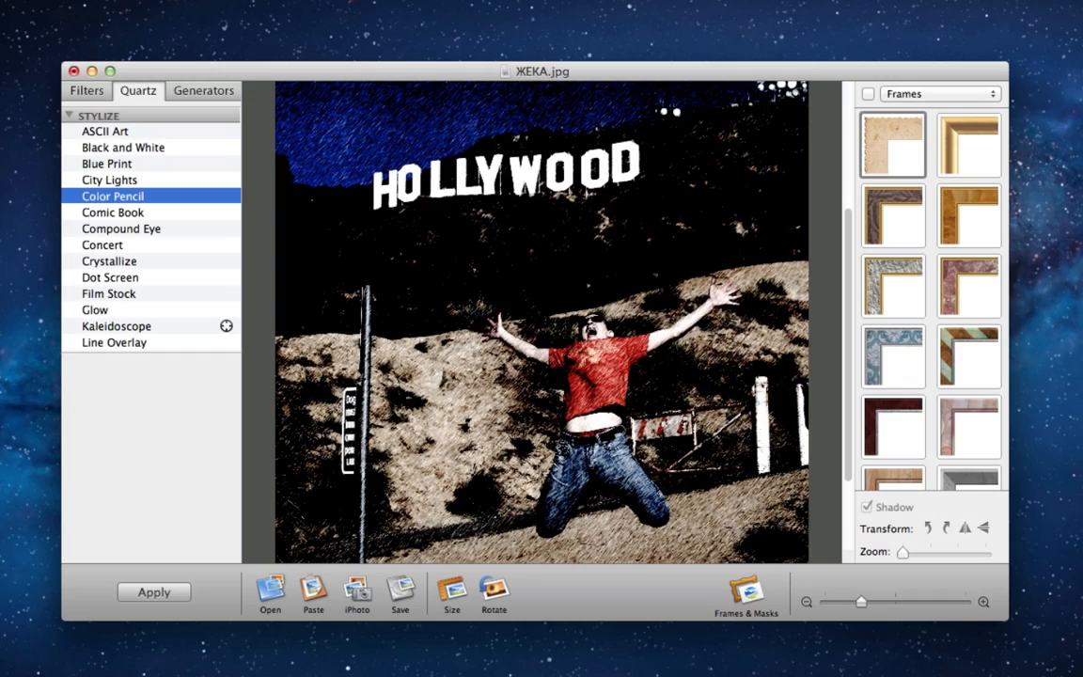
Show the framed ring photo, then generate a blue Star Dust nebula and diagonal Color Bars
click(85, 90)
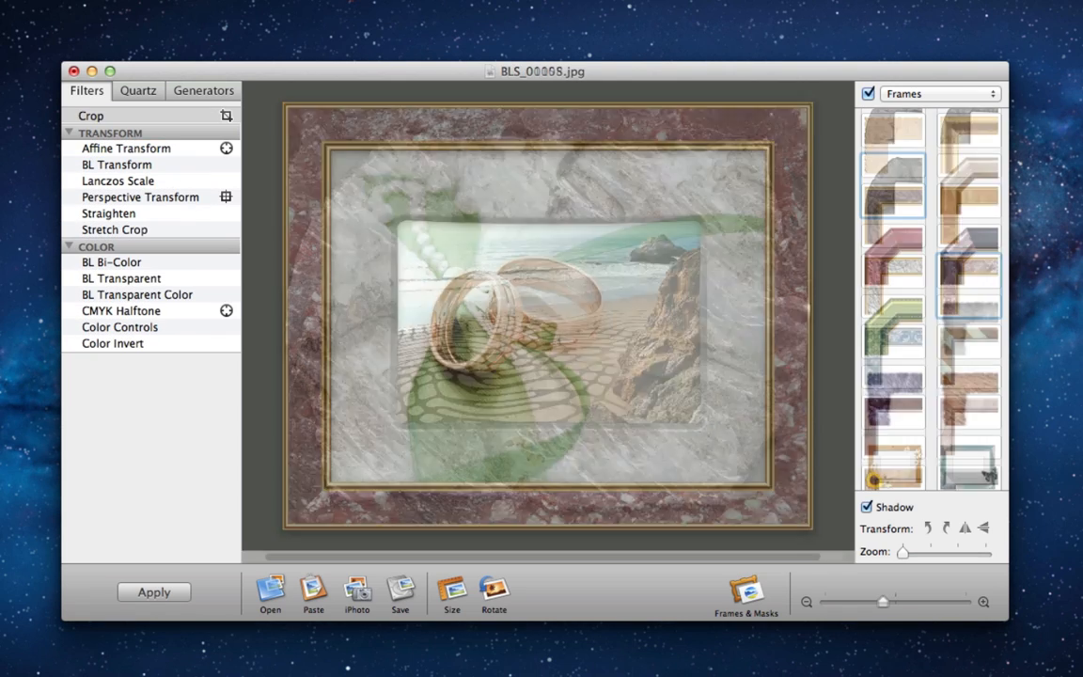
click(203, 90)
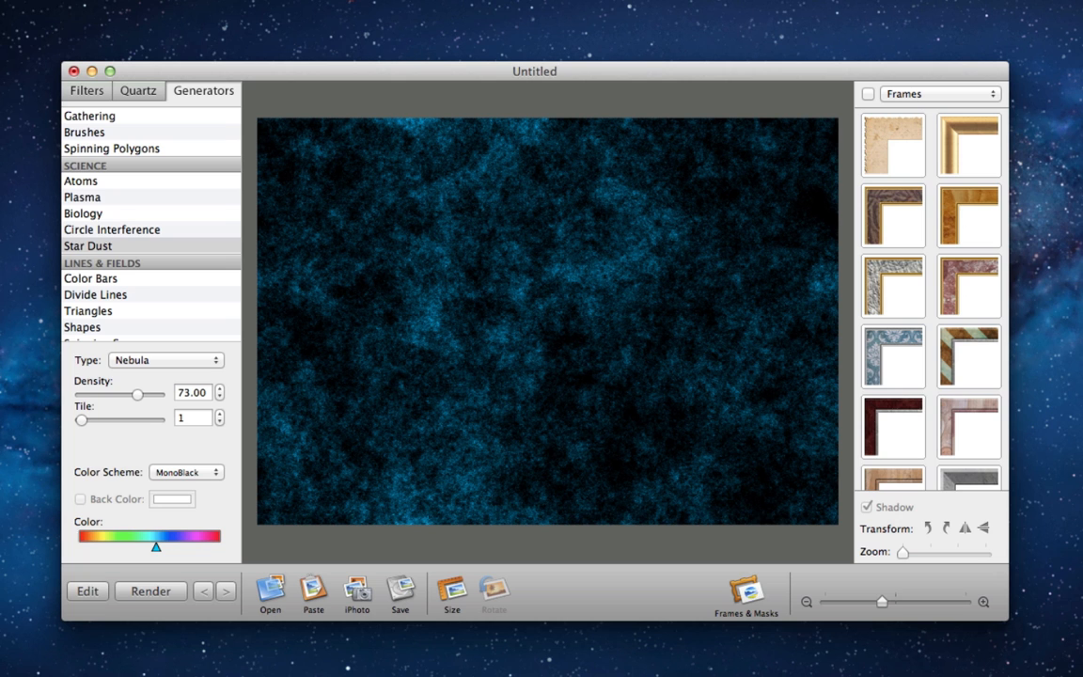
click(90, 278)
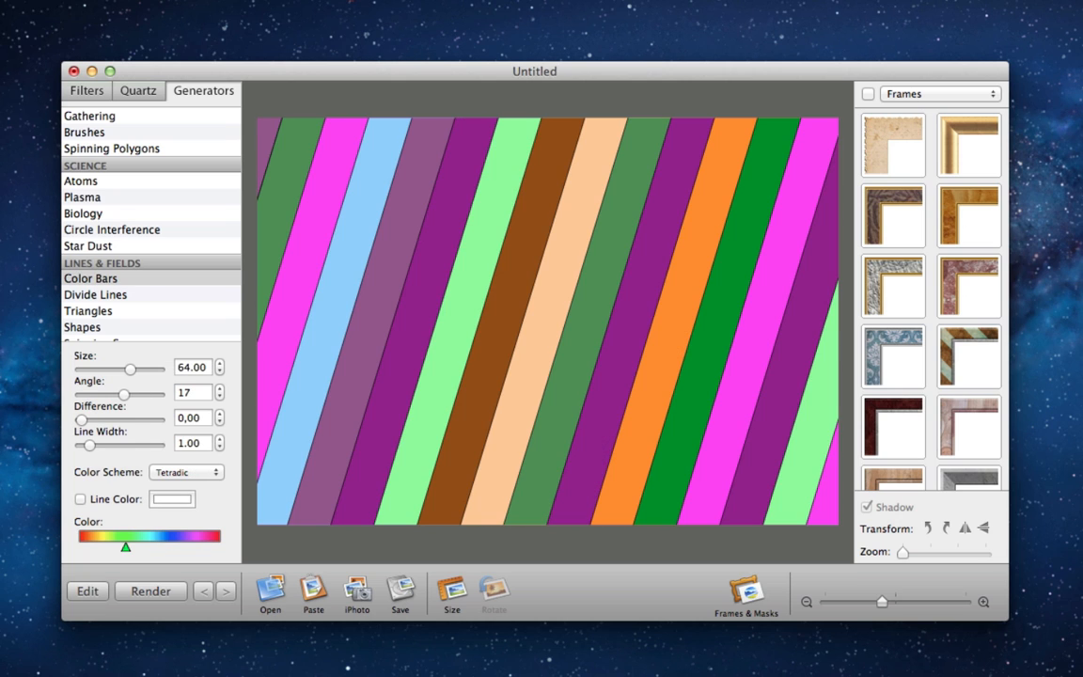